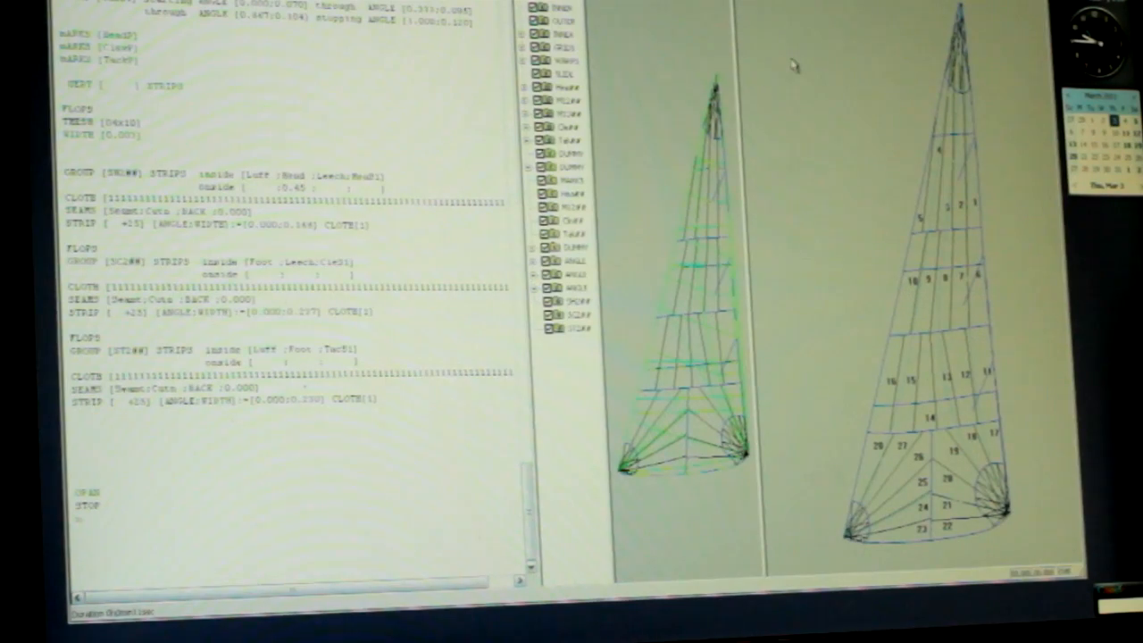
pyautogui.moveTo(875, 143)
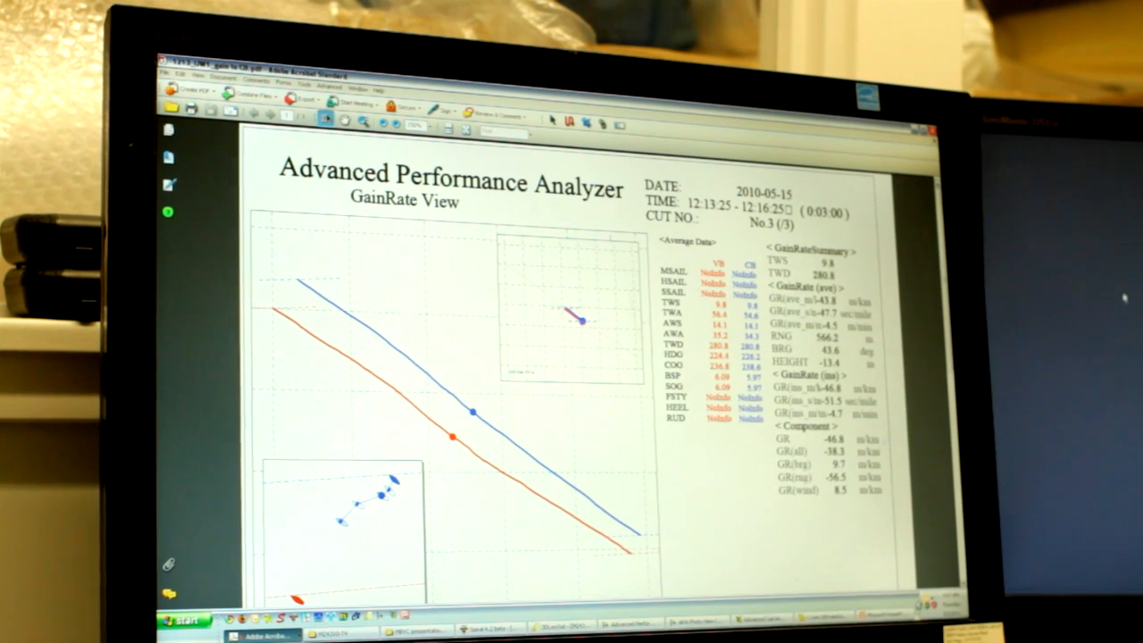
pyautogui.scroll(-3)
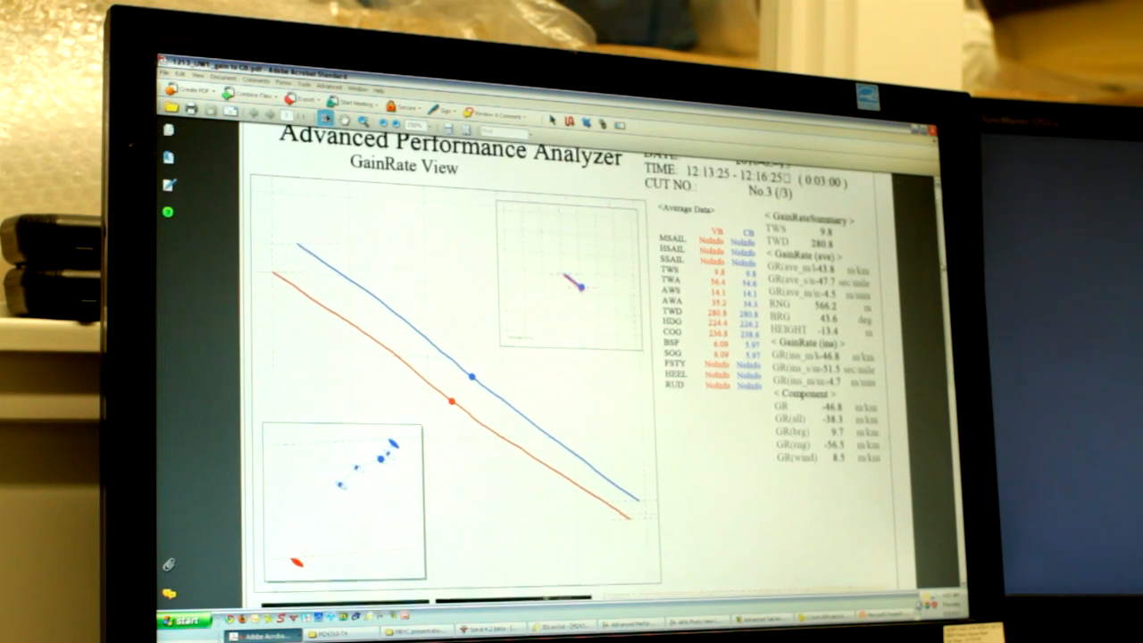